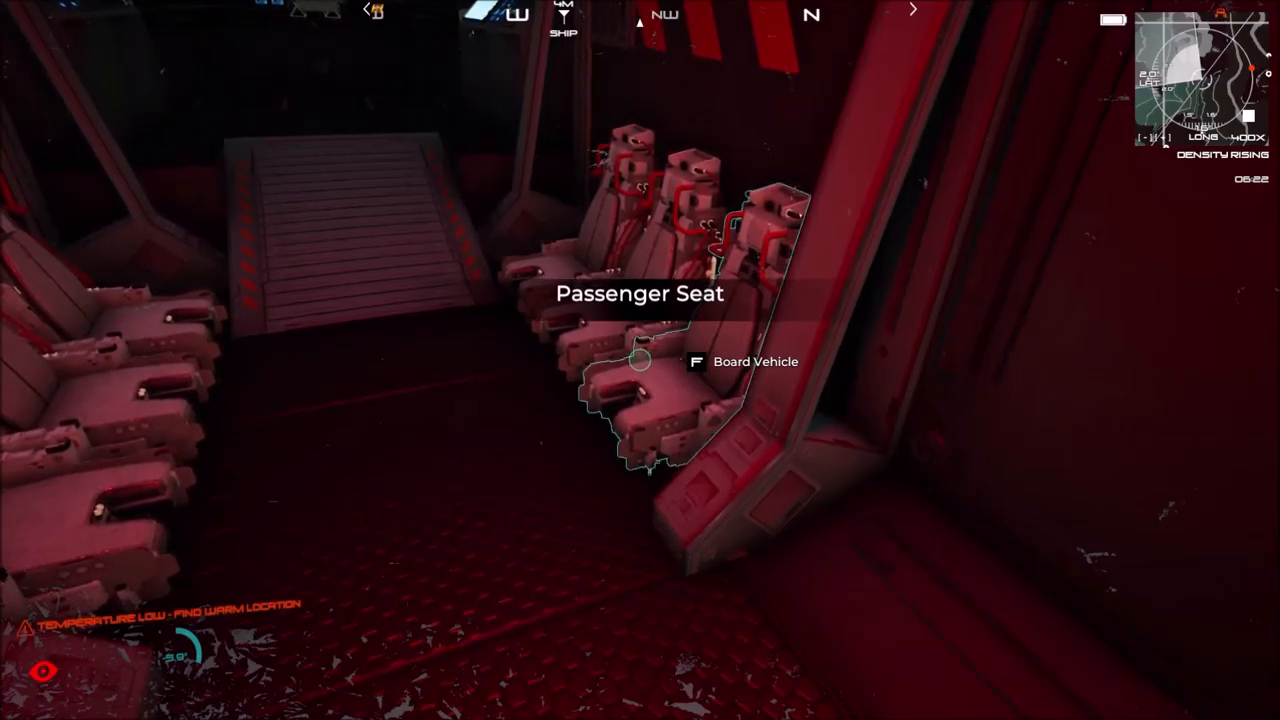
key(f)
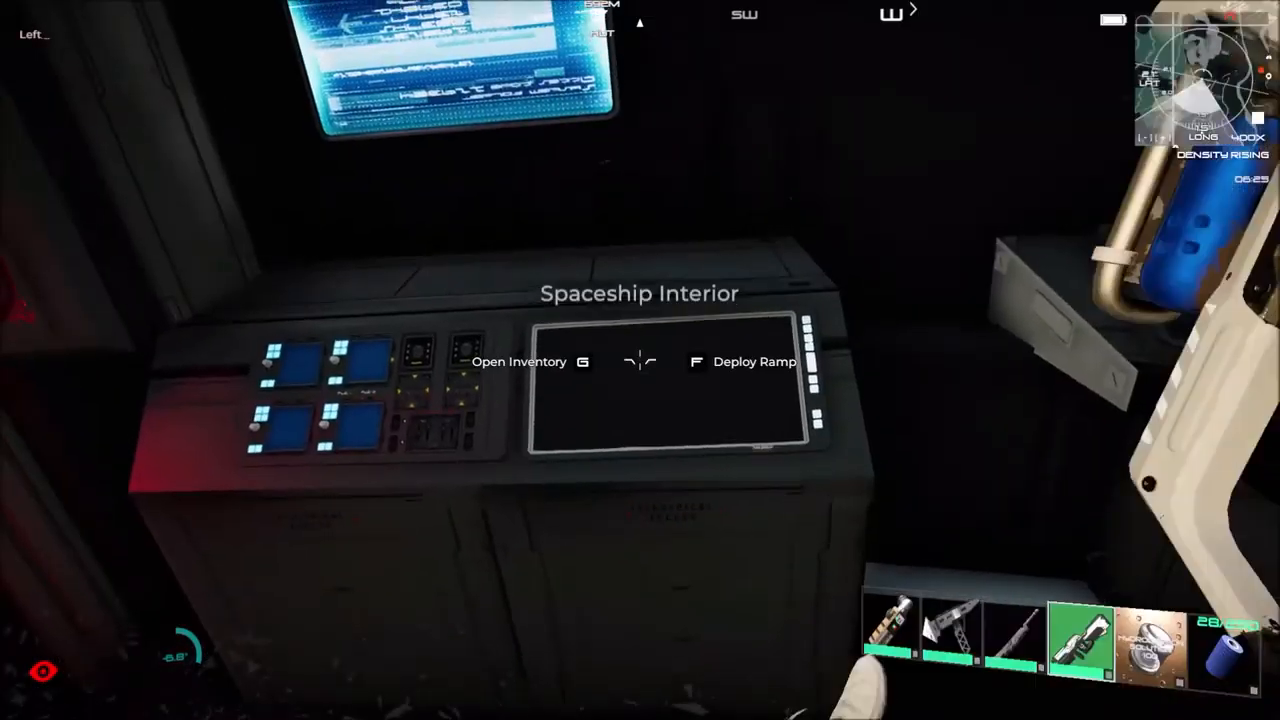
mouse_move(640, 360)
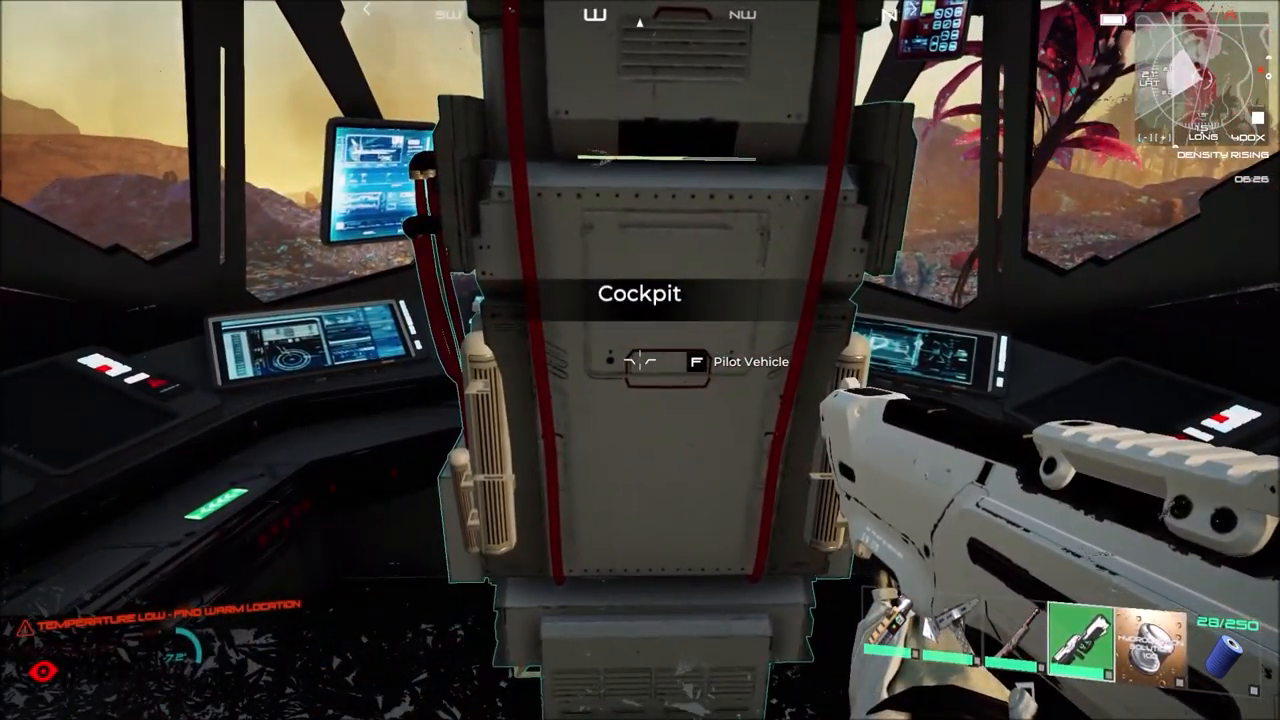
key(f)
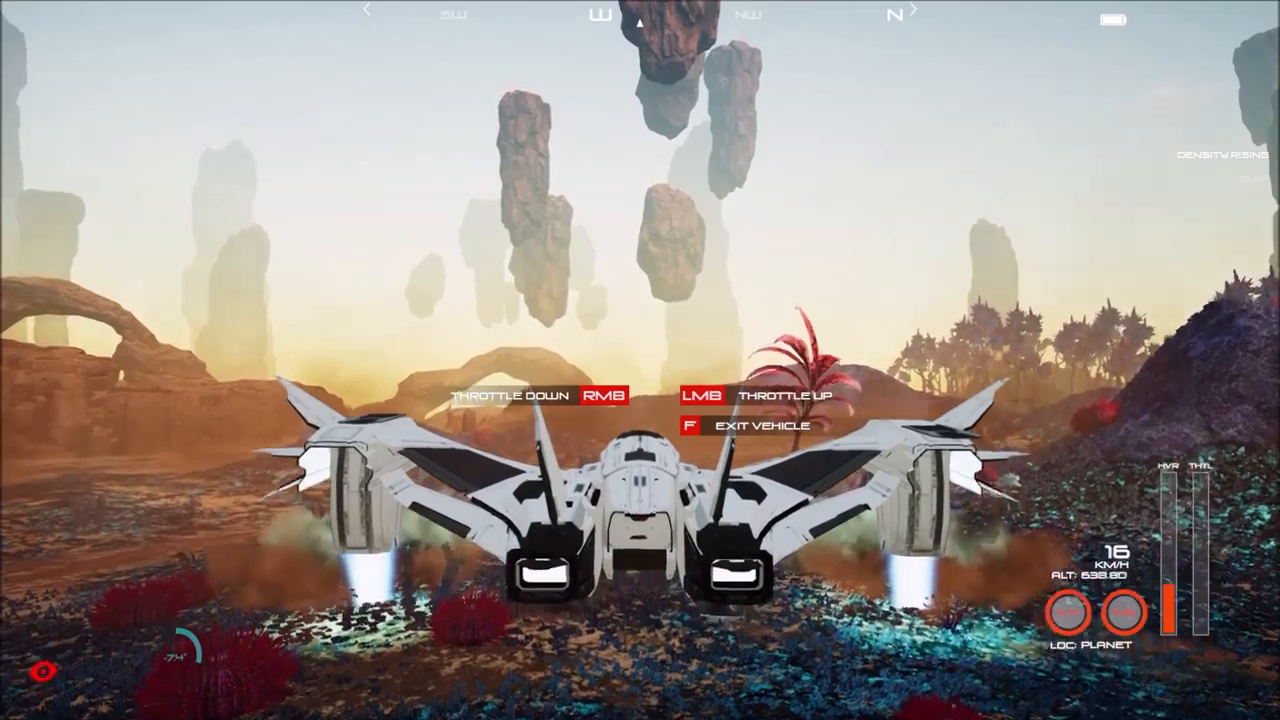